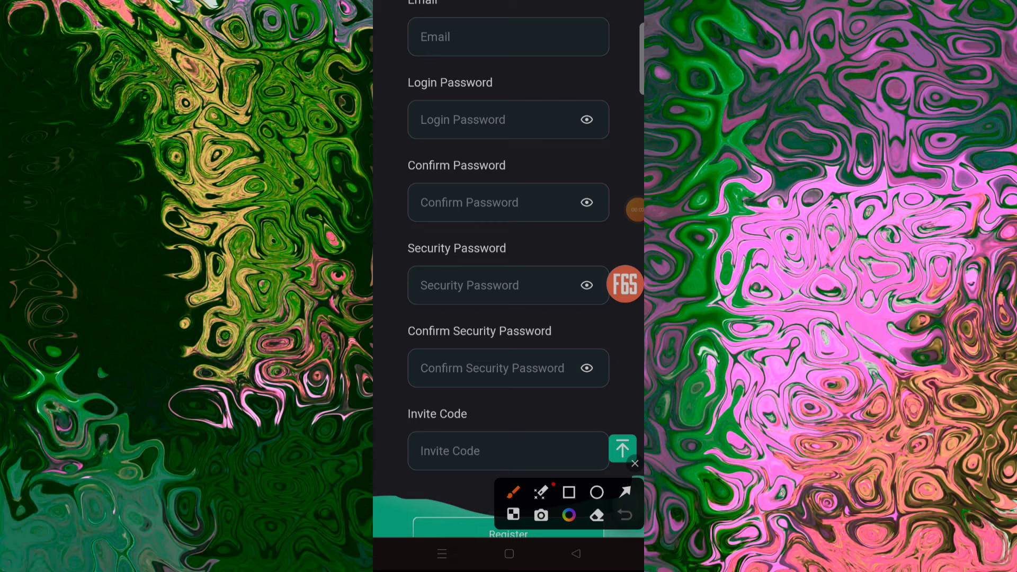
Step: Register the account with email, passwords, security password and invite code, landing on the home page
drag(415, 13, 464, 6)
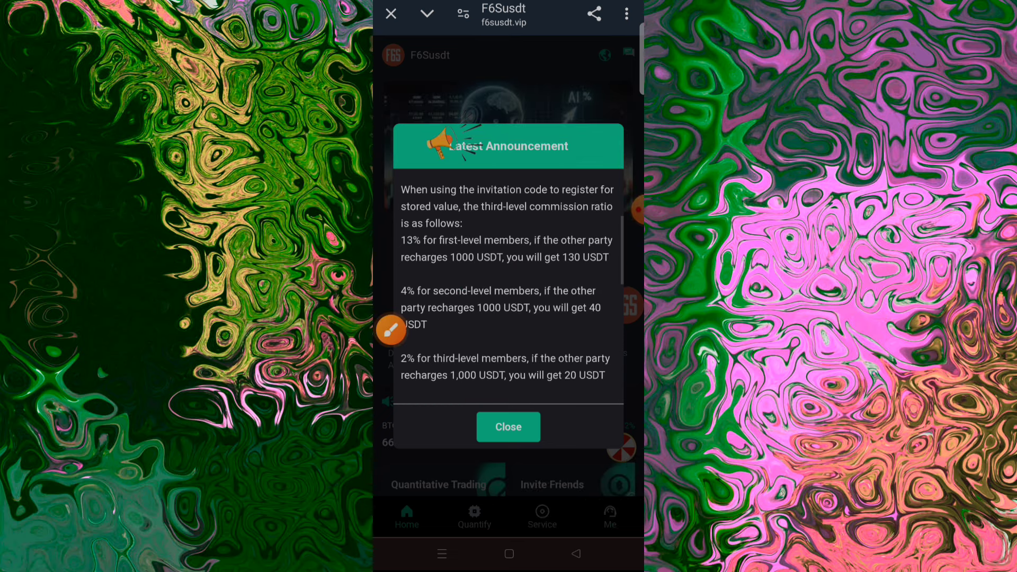
scroll(down, 3)
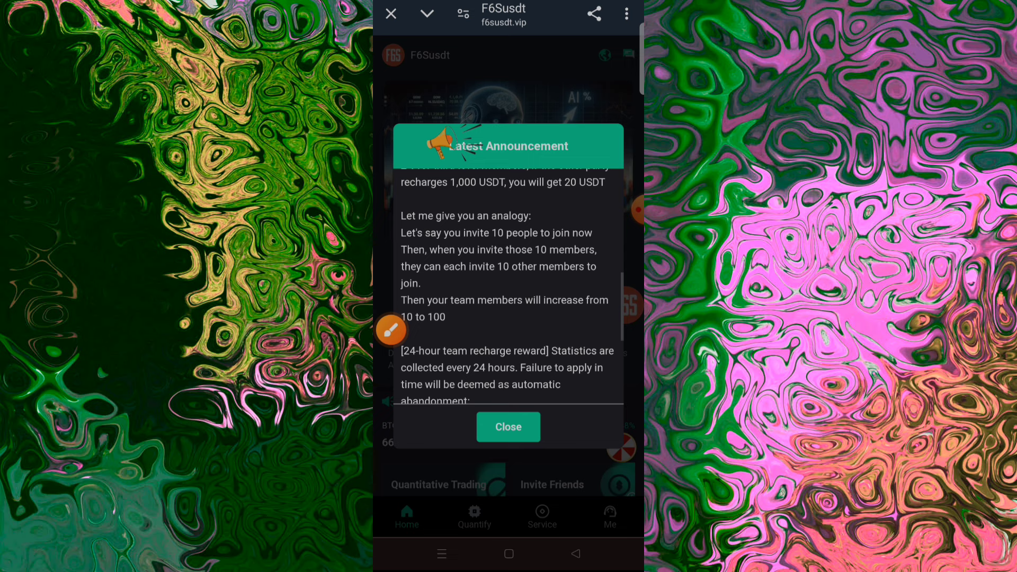
scroll(down, 3)
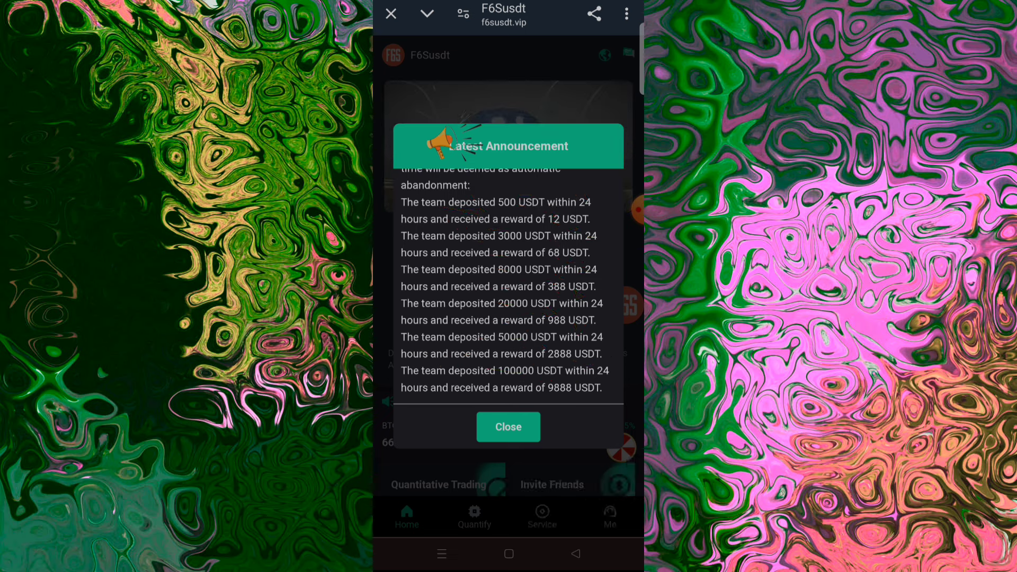
Step: Close the announcement, view the lottery wheel, then reach the Recharge page with the TRC20-USDT address
click(508, 427)
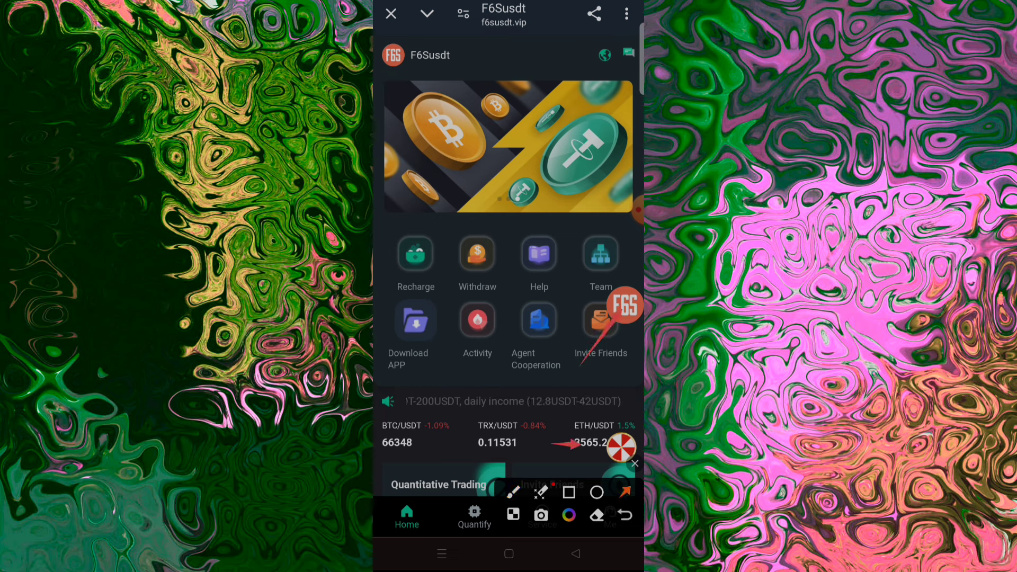
click(541, 517)
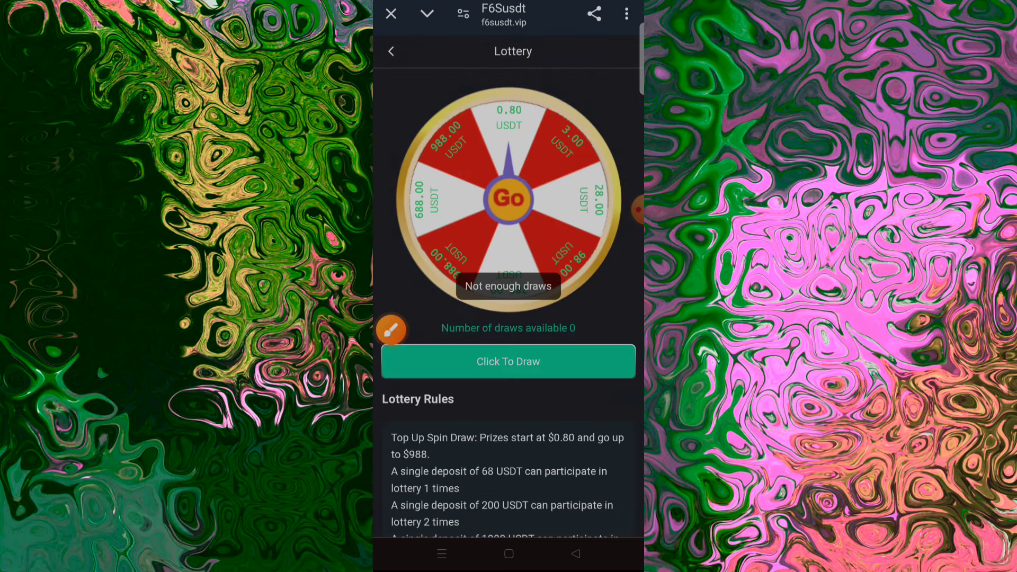
click(391, 51)
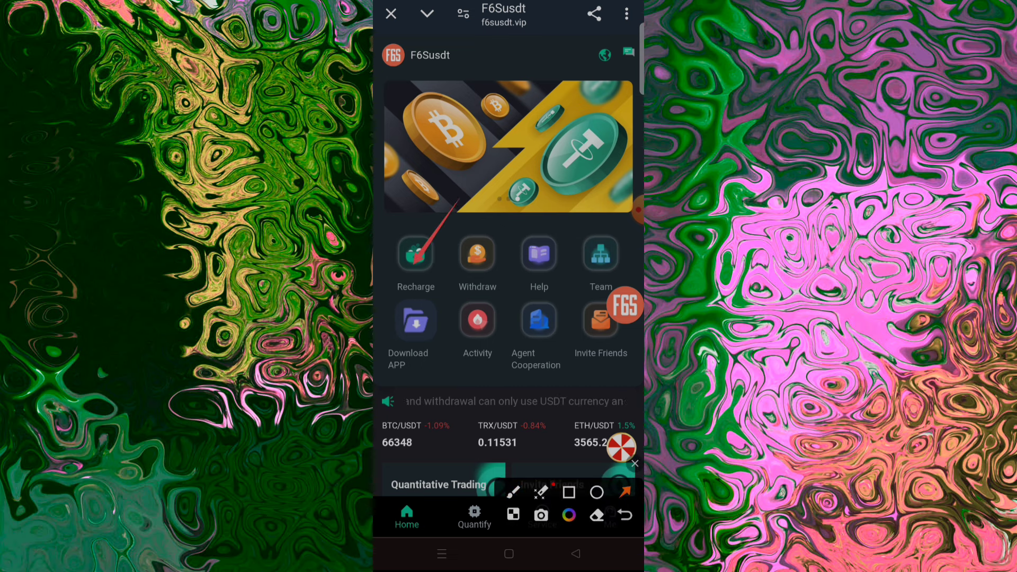
click(415, 254)
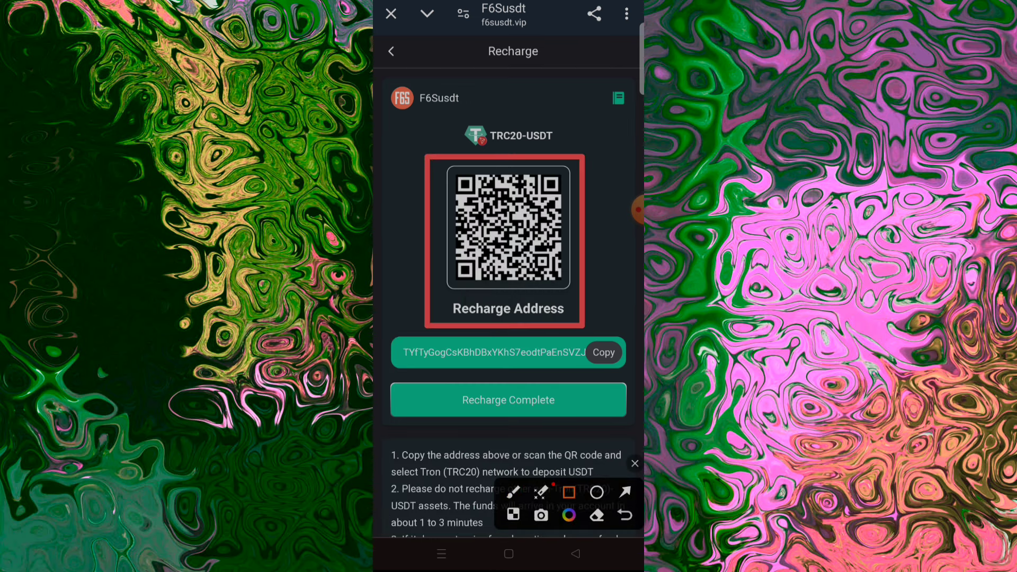
Step: Copy the TRC20 address, send 10 TRX to it from the wallet, mark Recharge Complete and return Home
click(602, 352)
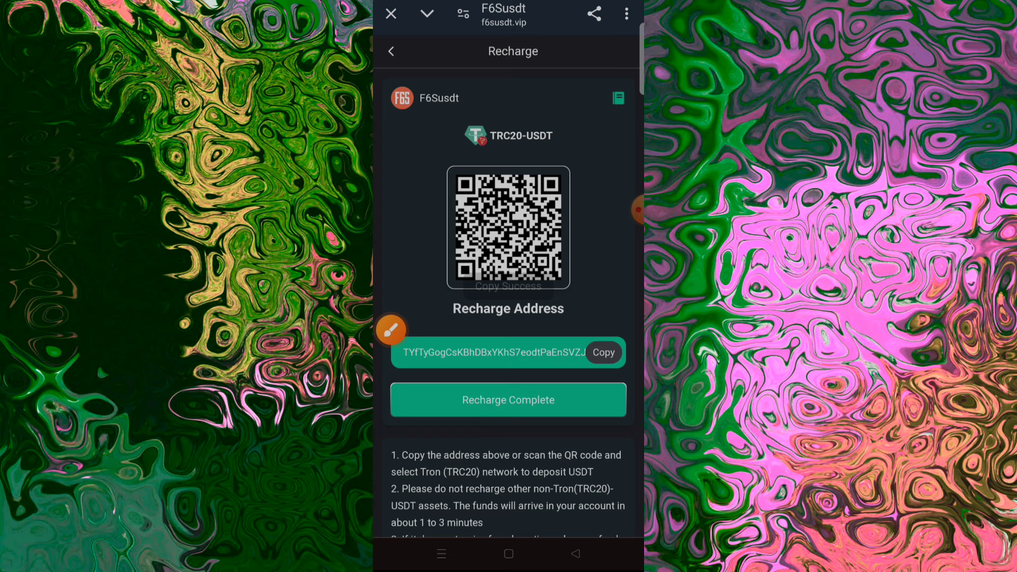
click(391, 330)
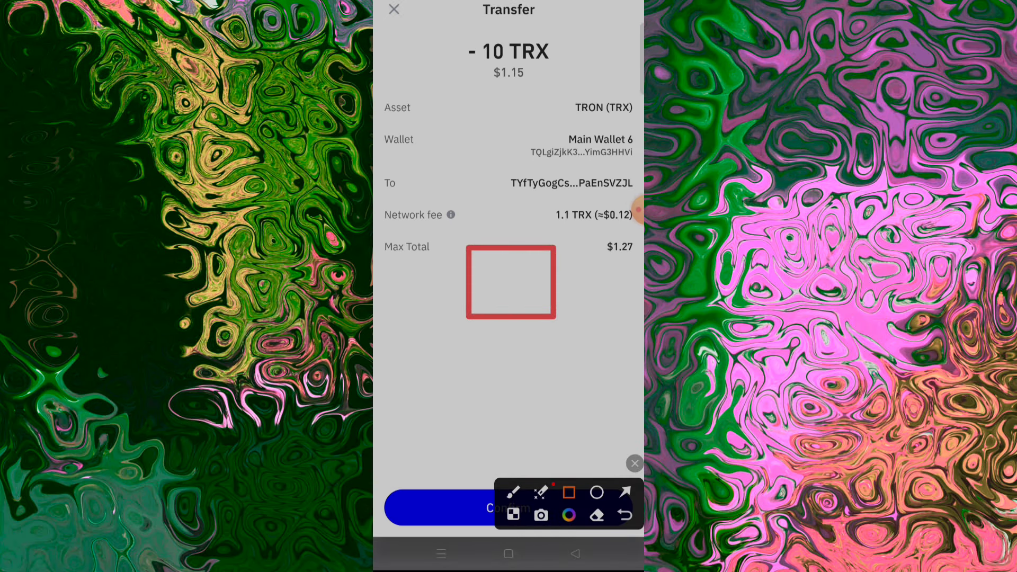
click(625, 492)
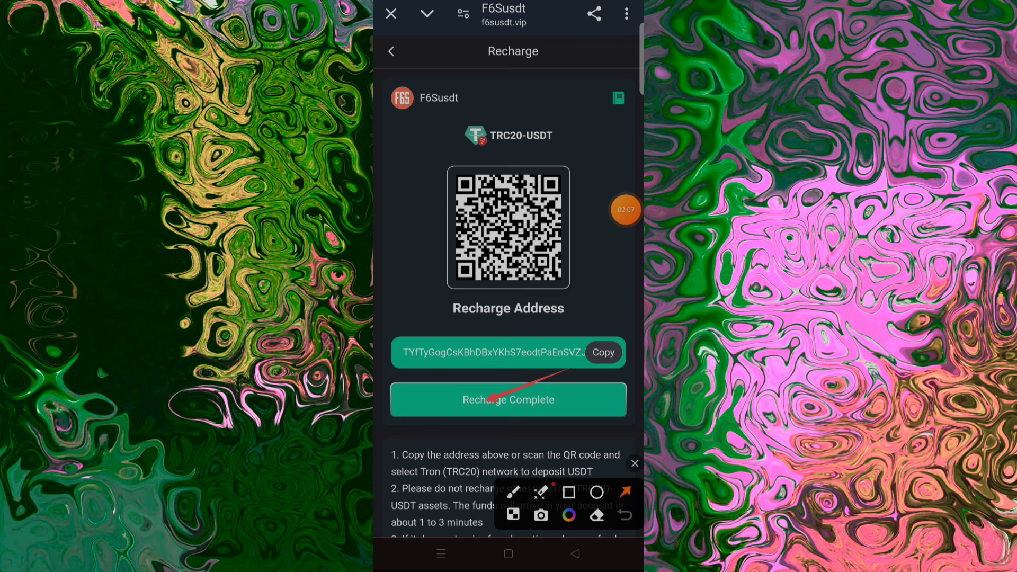
click(507, 399)
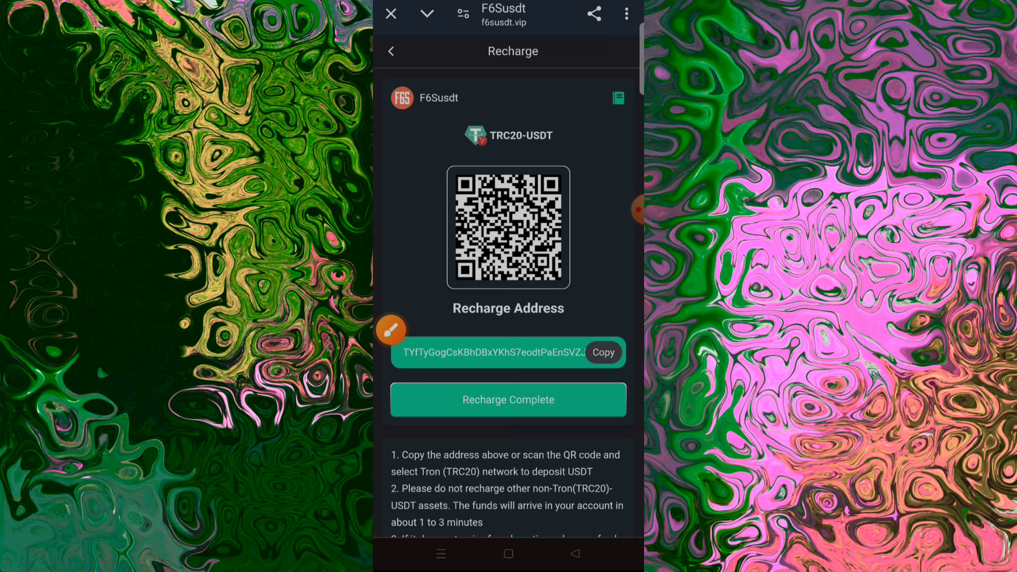
click(390, 51)
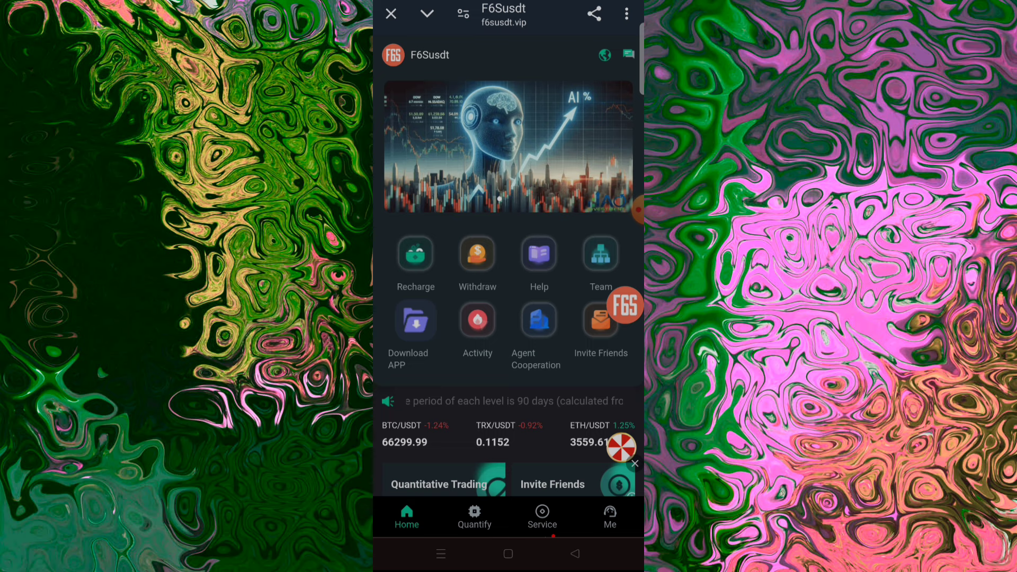
click(537, 321)
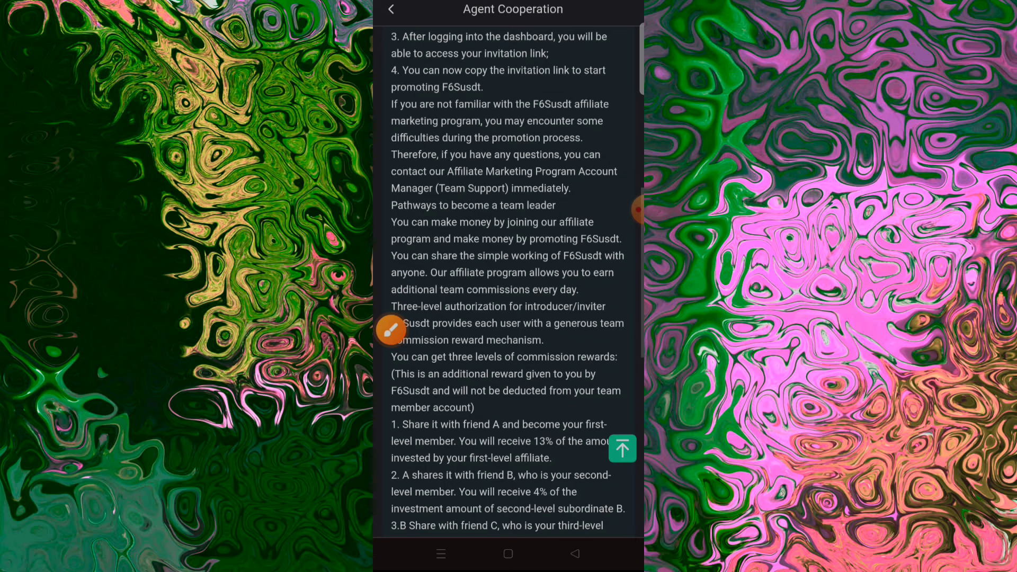
scroll(down, 3)
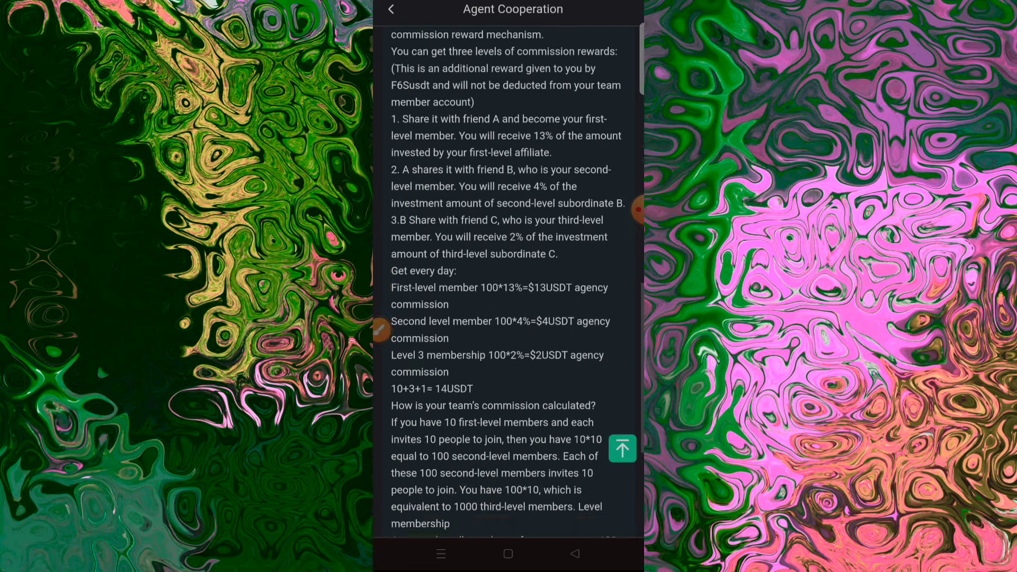
scroll(down, 3)
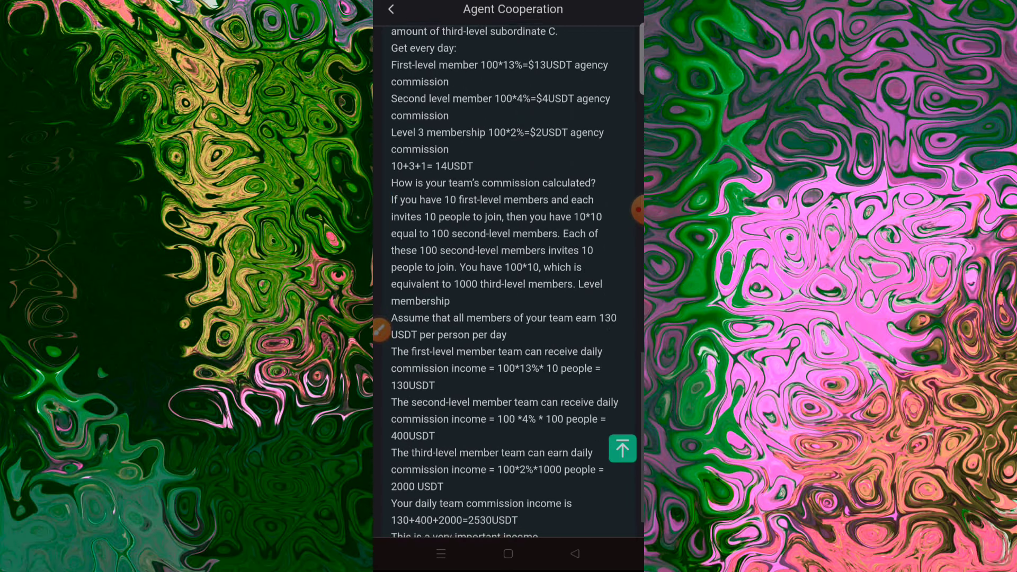
click(391, 10)
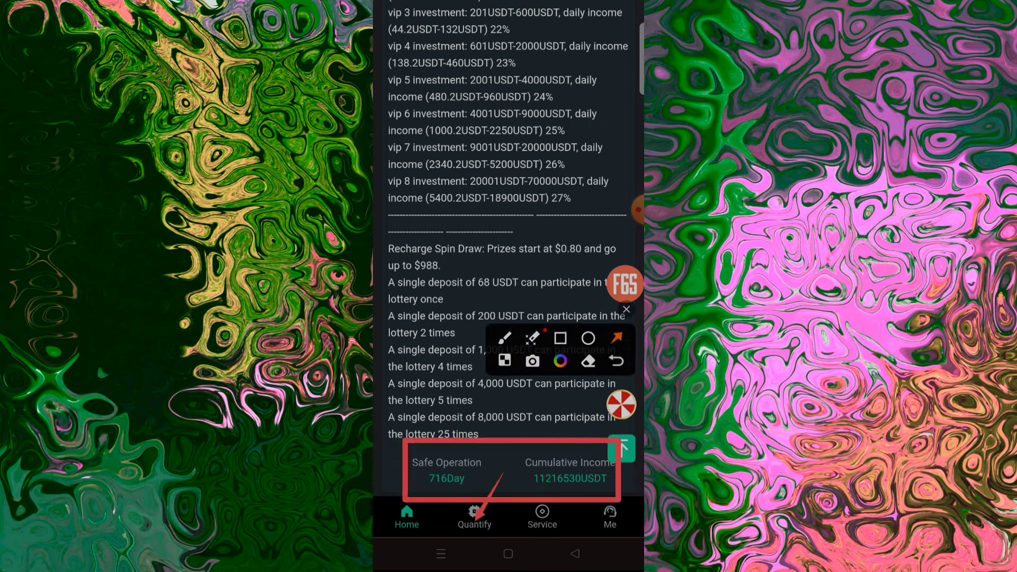
Step: Start today's Bitcoin quantification and close the 2.0000 USDT Quantitative benefits popup
click(475, 516)
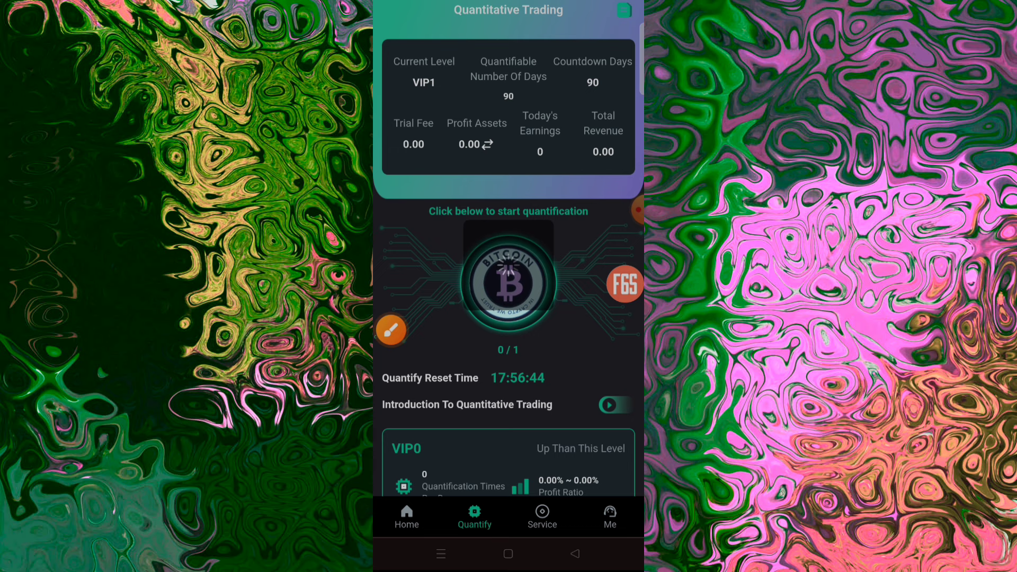
click(391, 329)
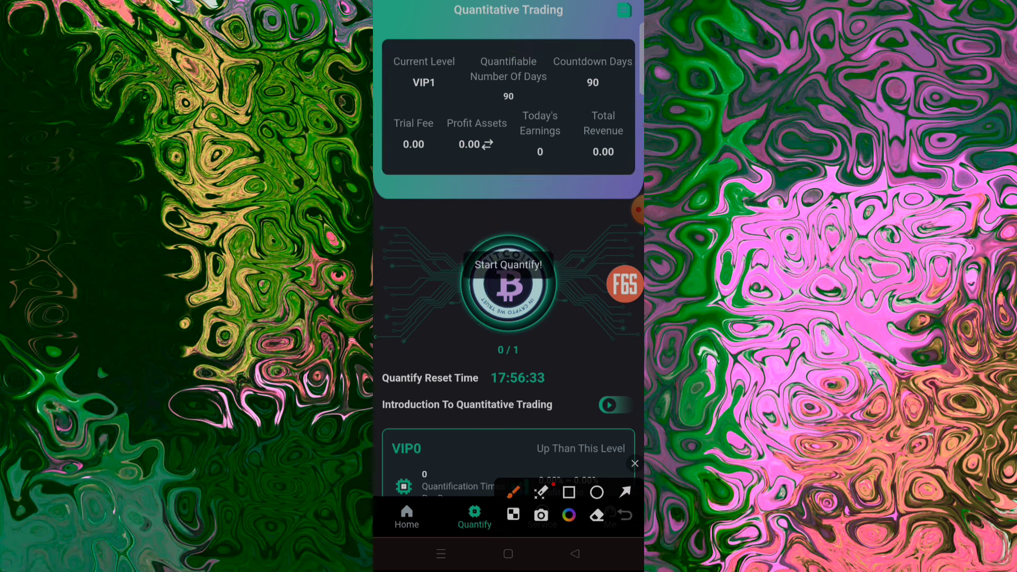
click(507, 265)
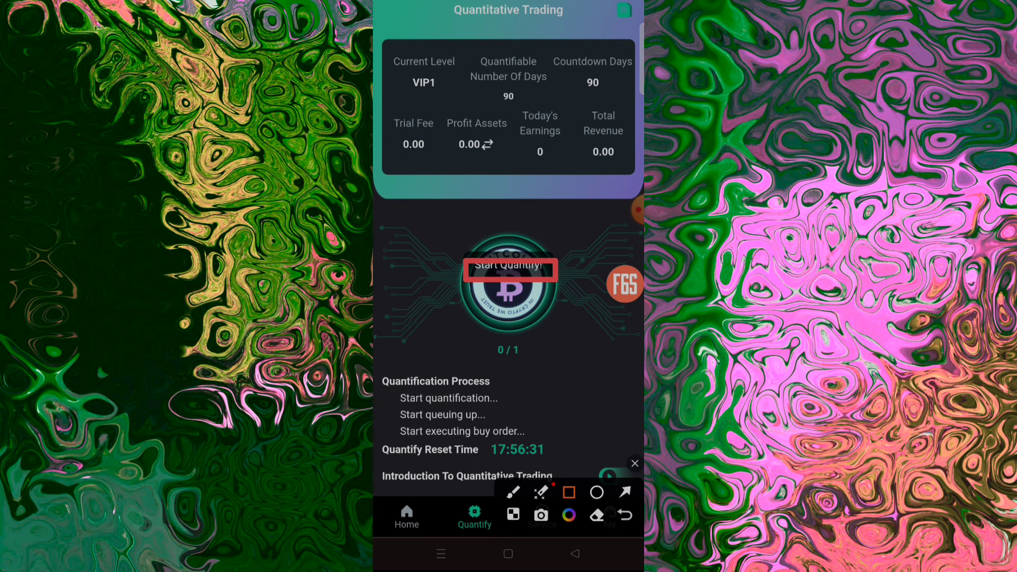
click(507, 269)
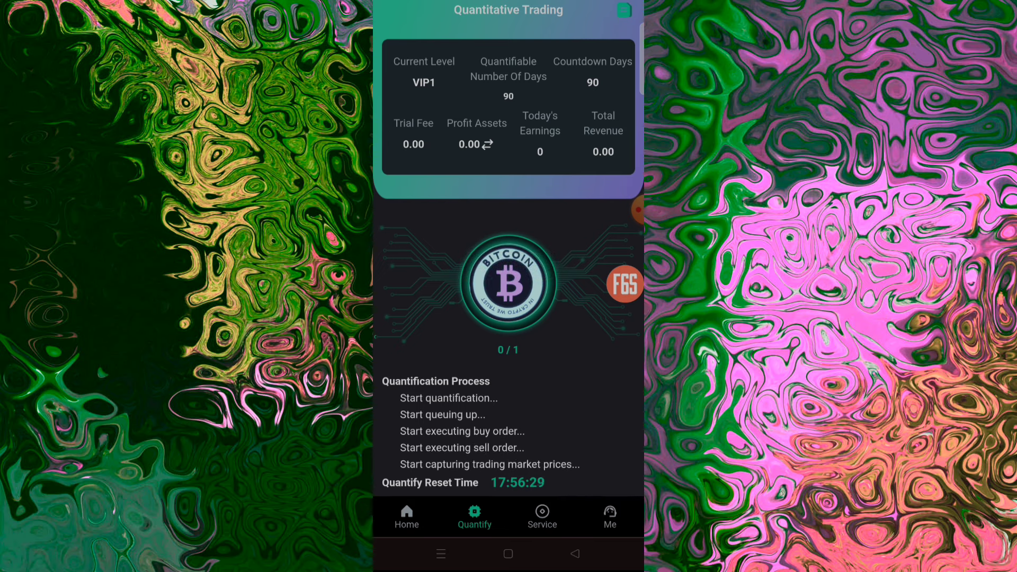
scroll(down, 3)
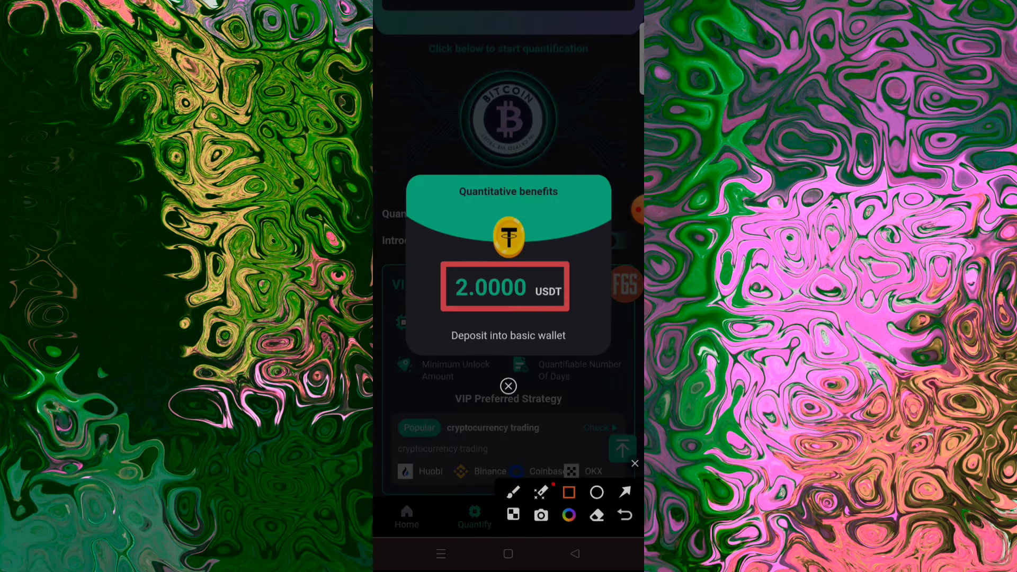
click(508, 386)
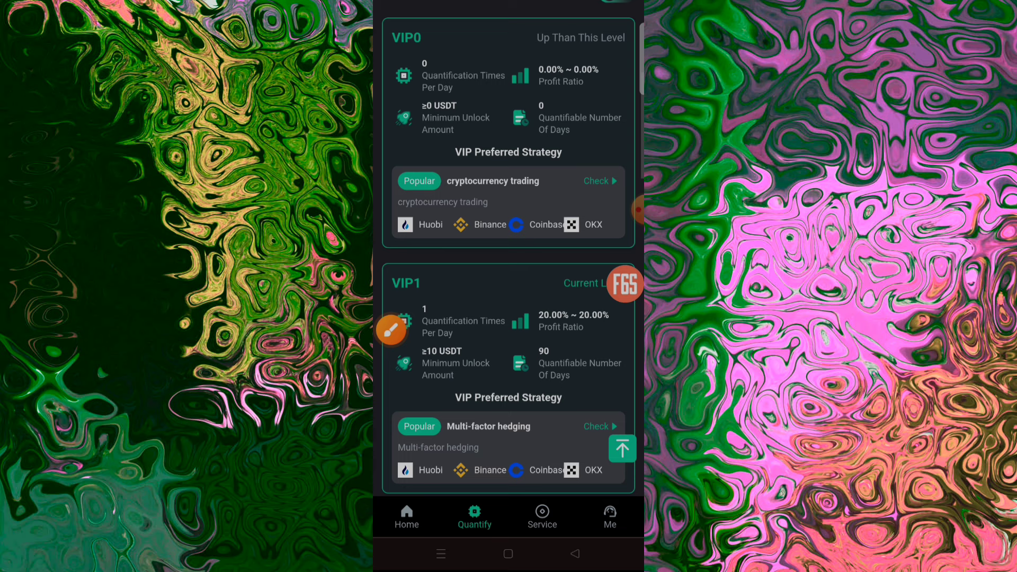
Step: Scroll through the VIP1–VIP8 level cards and partner institutions, then return to Home
scroll(down, 3)
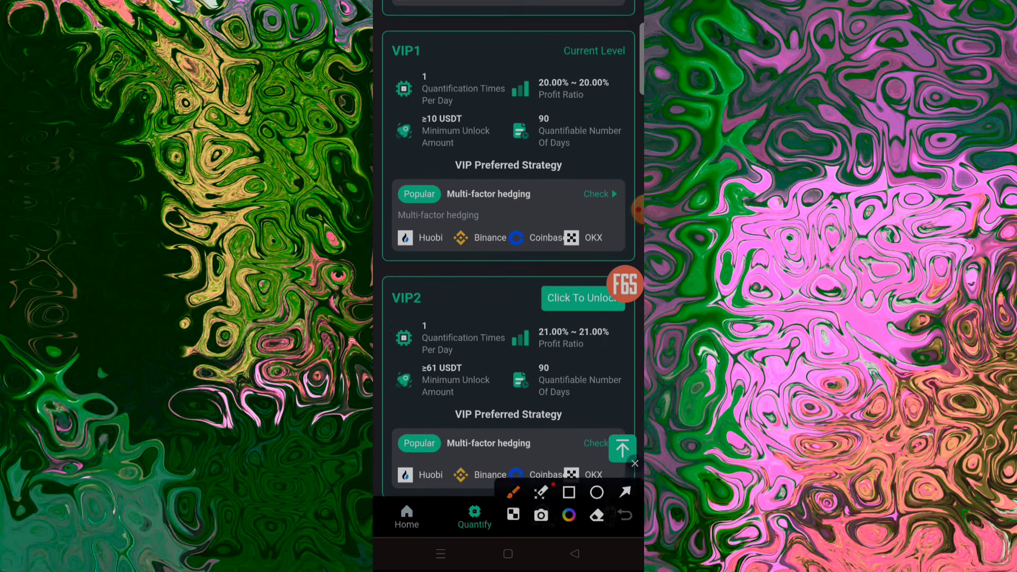
click(622, 492)
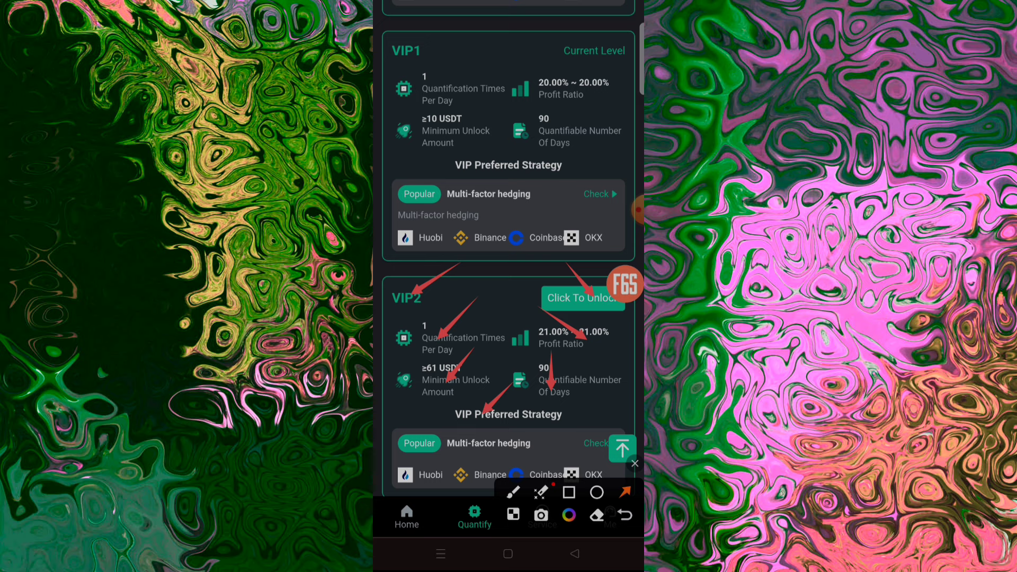
scroll(down, 3)
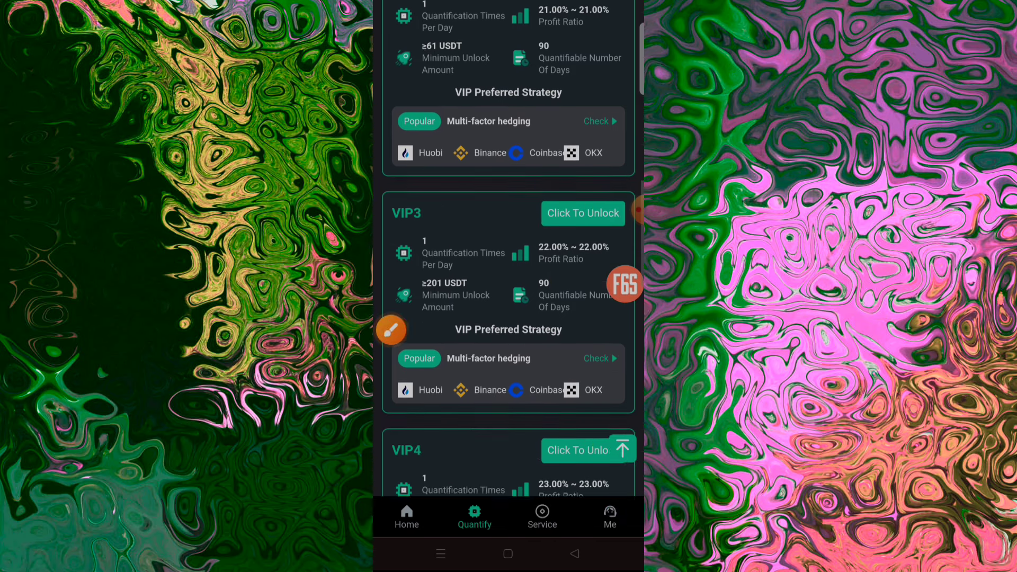
scroll(down, 3)
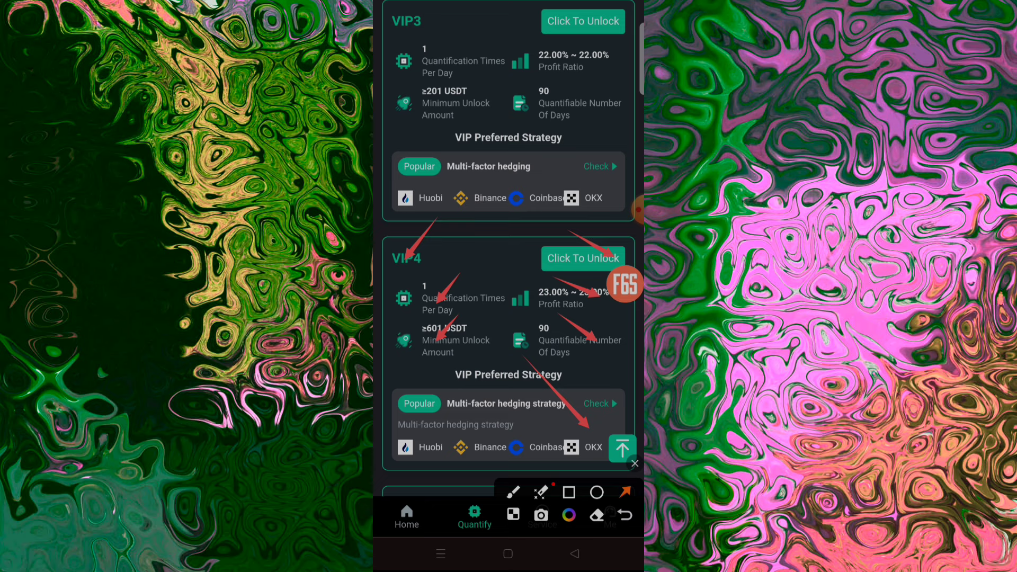
scroll(down, 3)
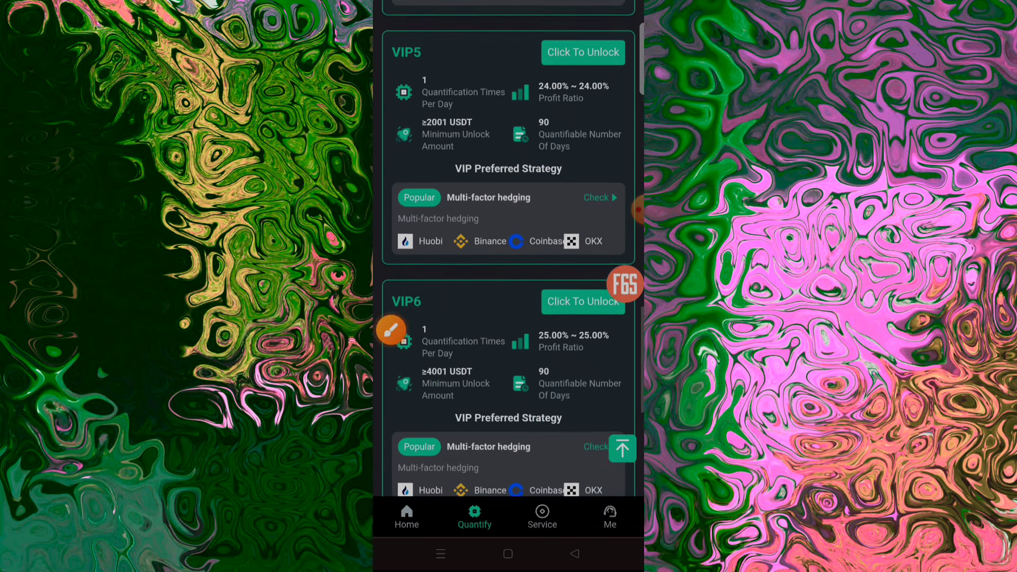
scroll(down, 3)
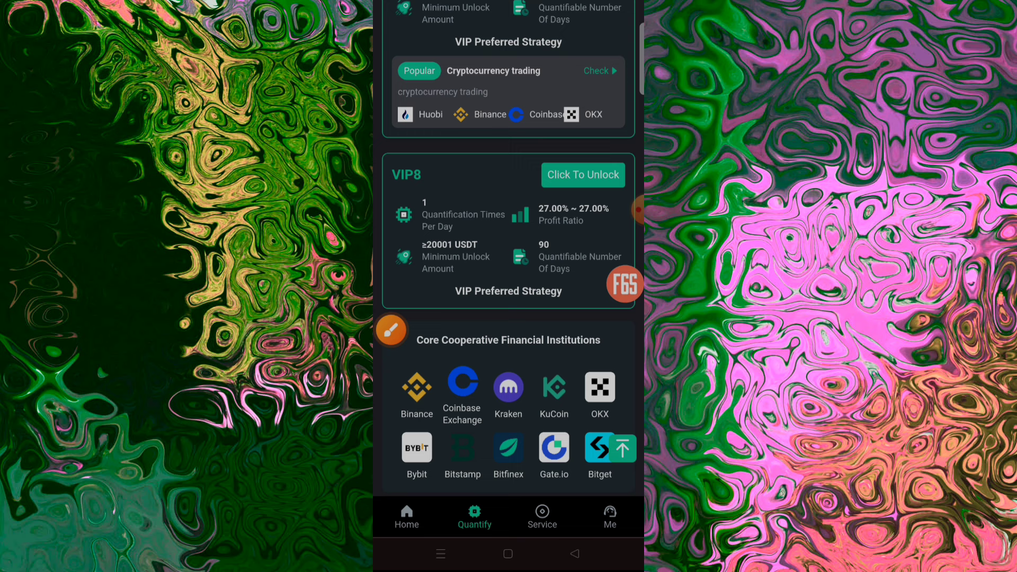
click(391, 330)
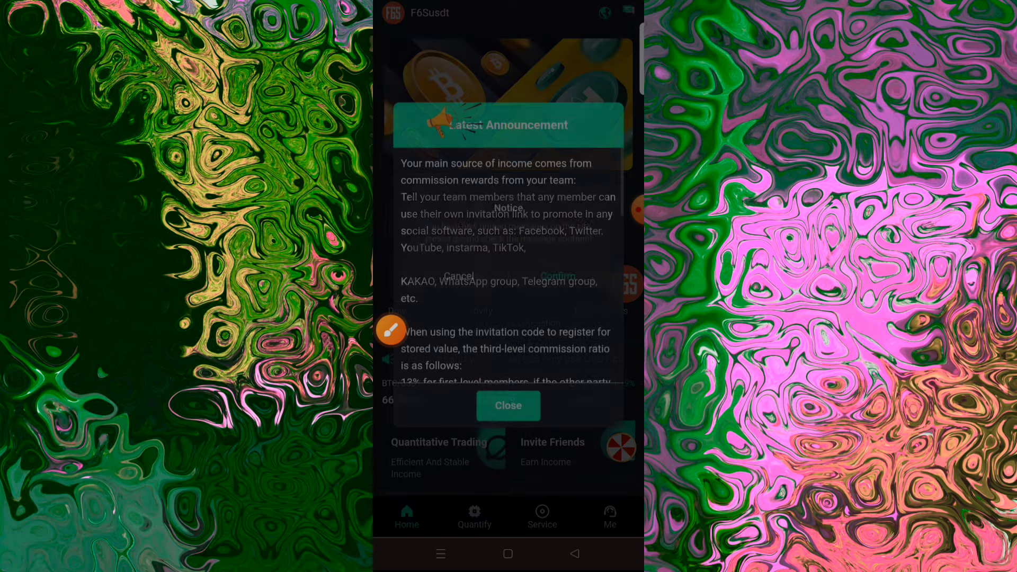
Step: Close the announcement, check the 2.000000 USDT withdrawable balance on Withdraw, then go back
click(507, 406)
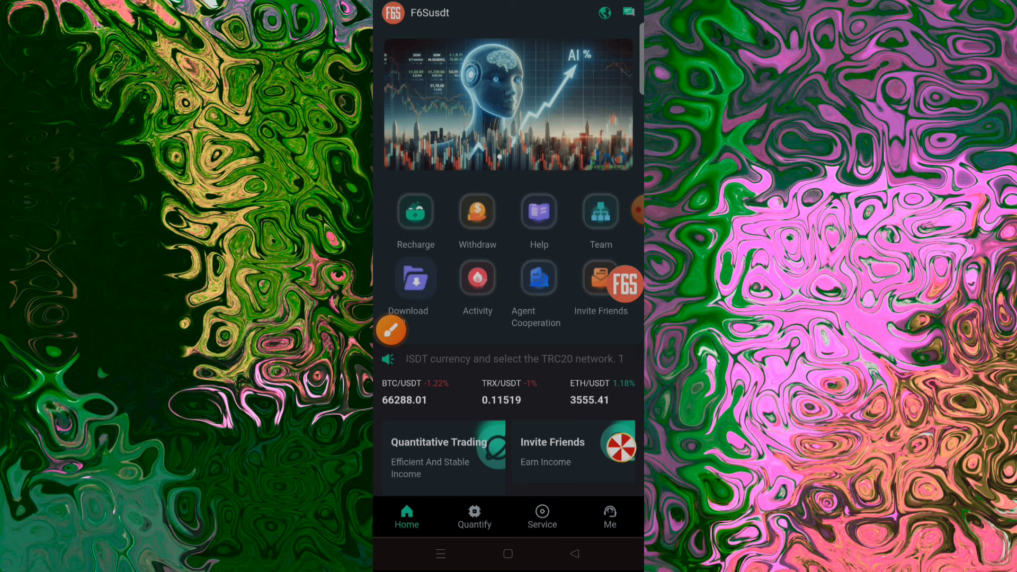
click(477, 212)
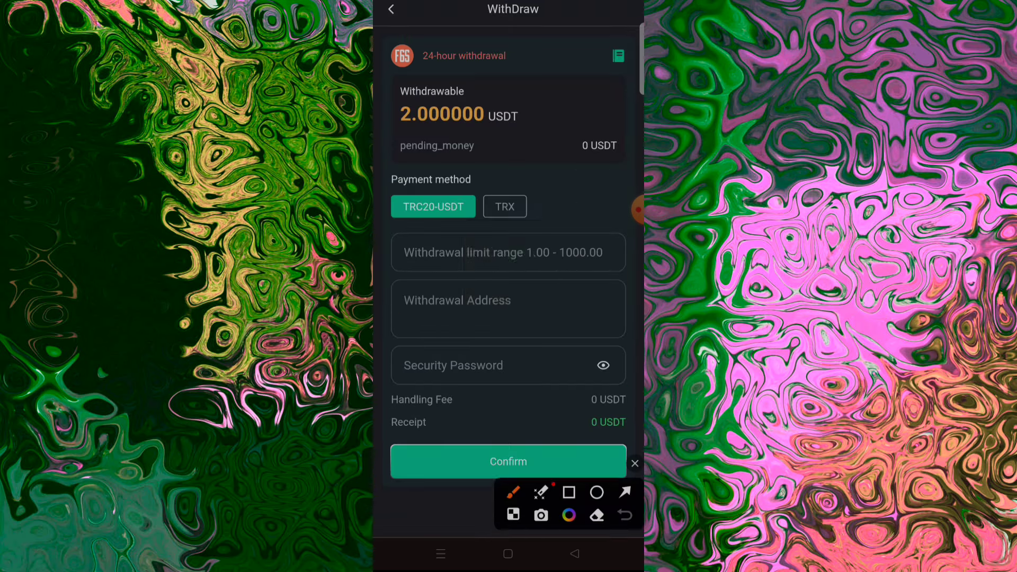
click(567, 492)
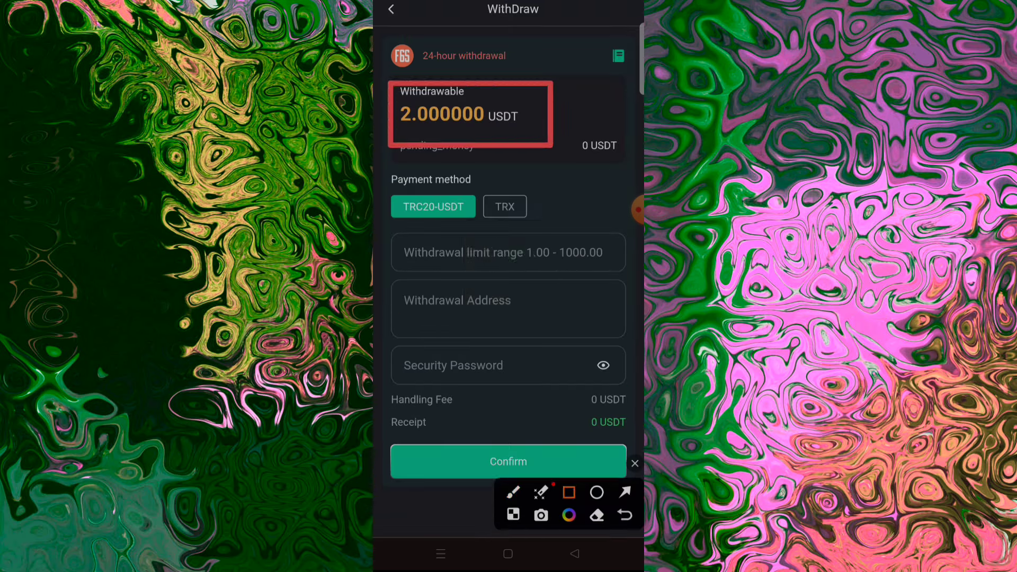
click(624, 491)
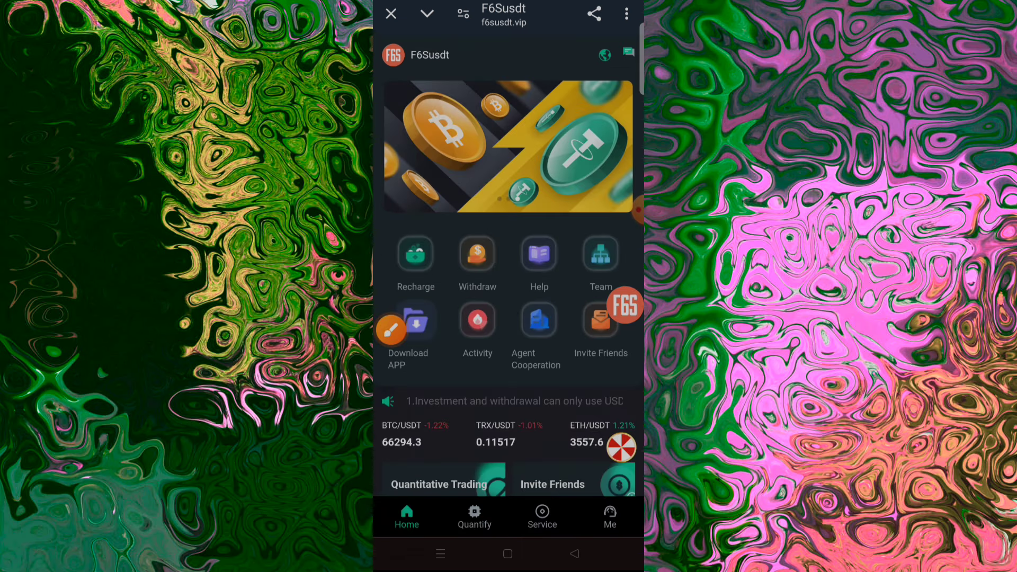
scroll(down, 3)
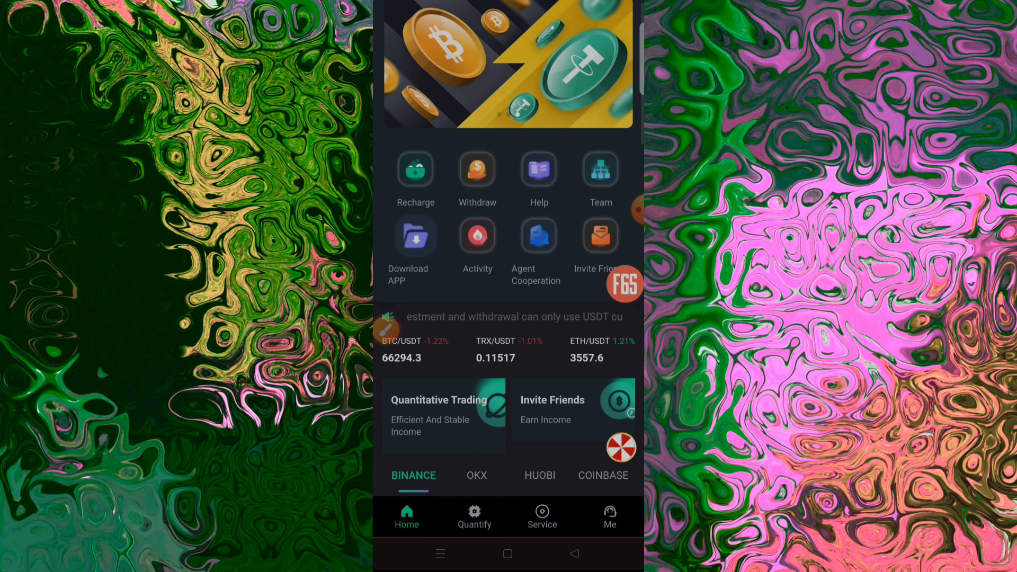
scroll(down, 3)
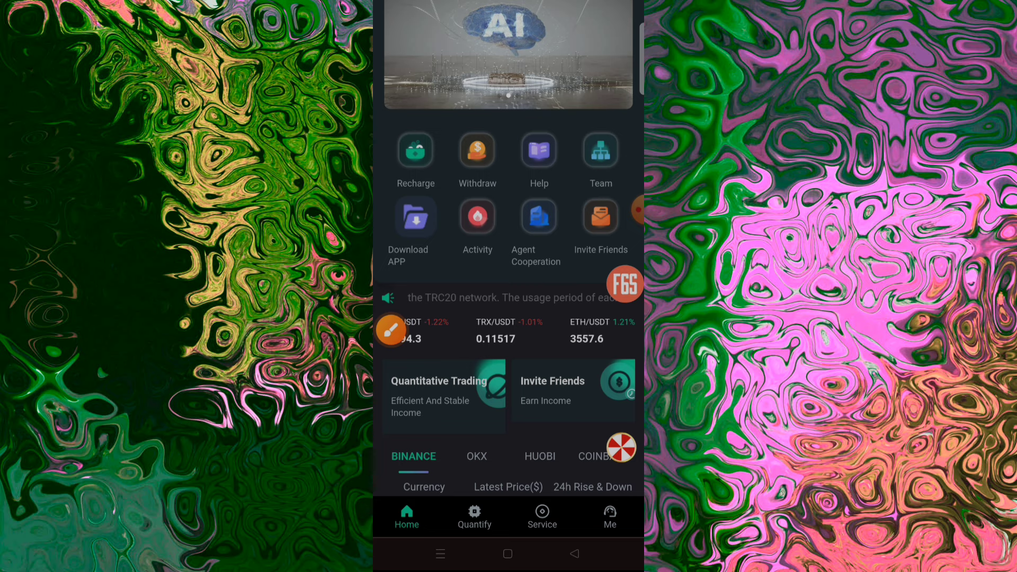
click(541, 515)
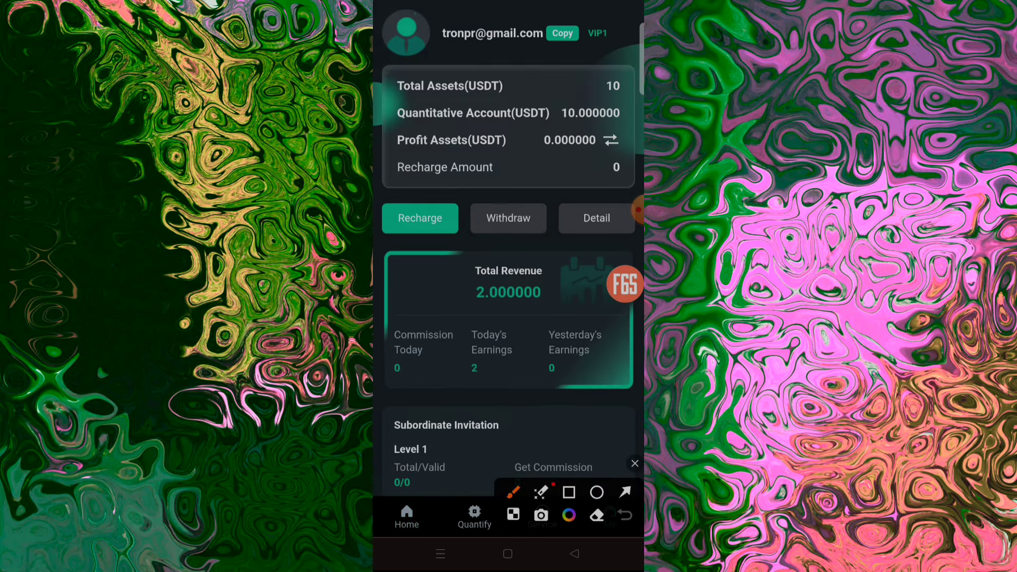
click(568, 492)
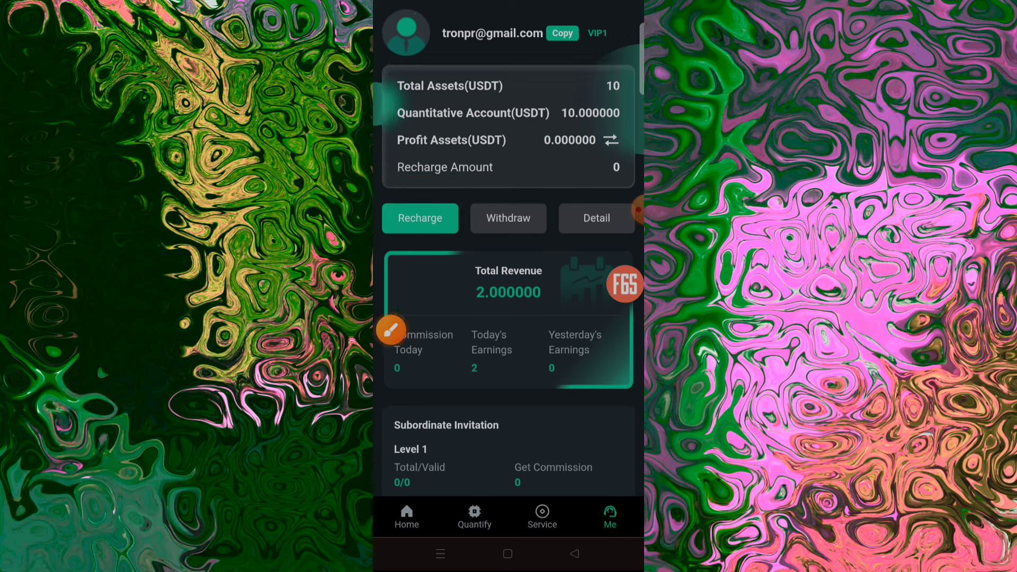
scroll(down, 3)
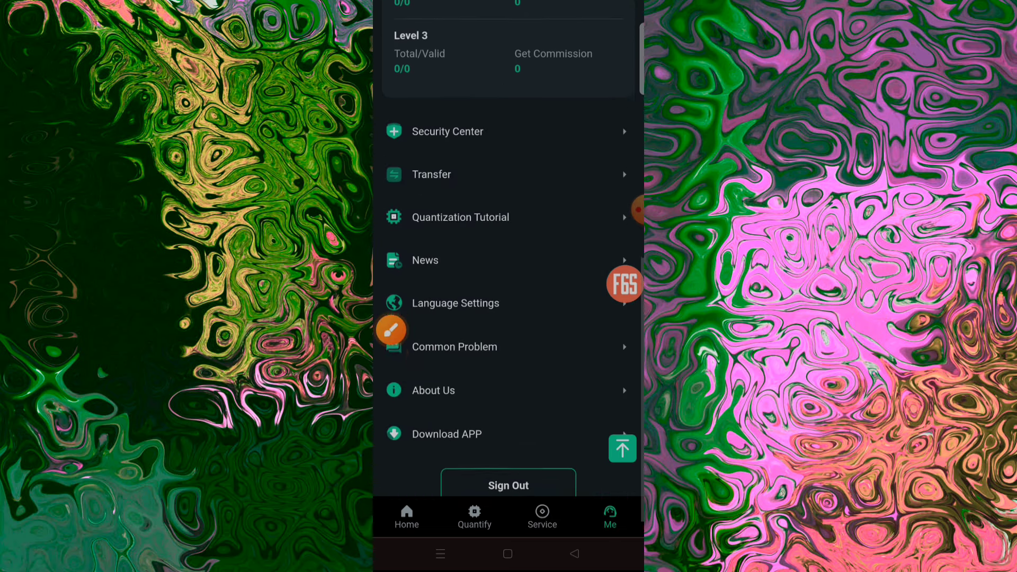
click(406, 516)
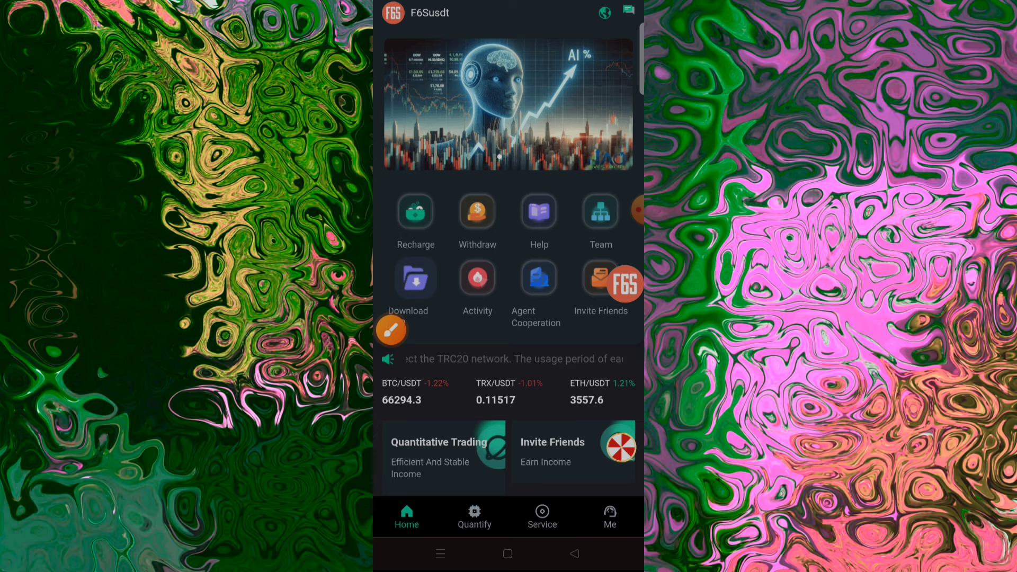
Step: View the invite link and code, then show the invitation rewards table with 13%, 4%, 2% rebates
click(600, 279)
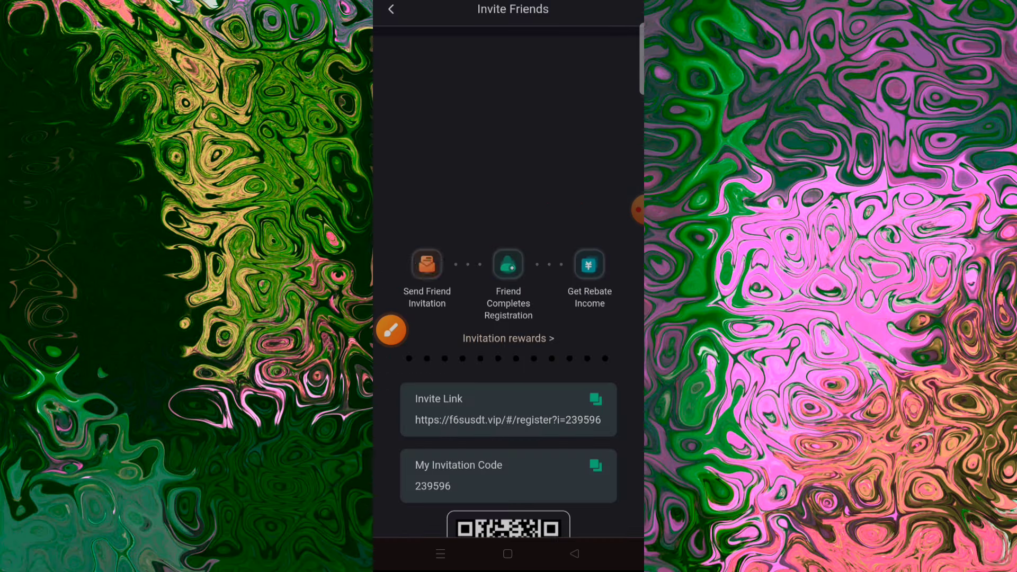
scroll(down, 3)
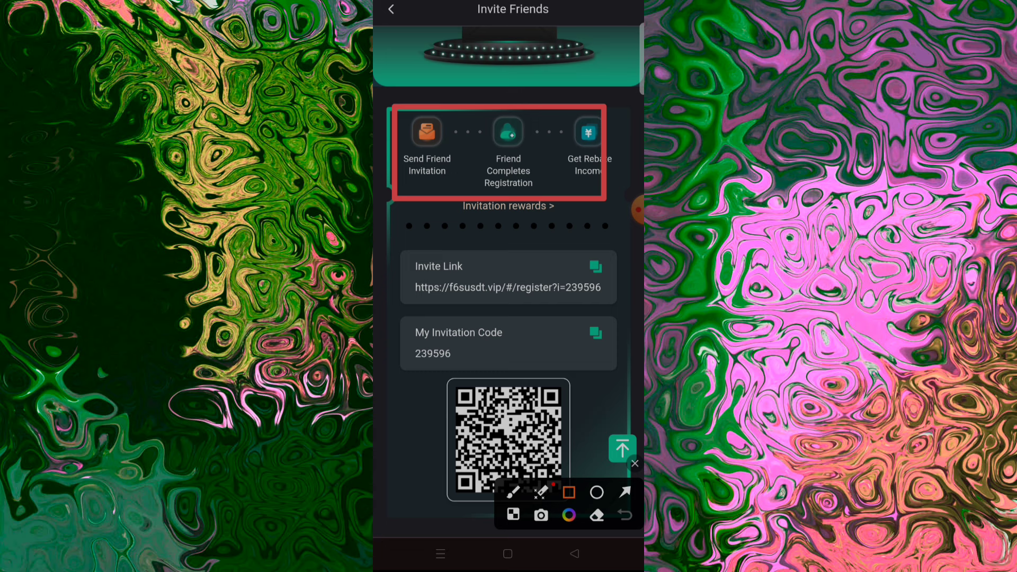
drag(516, 245, 431, 271)
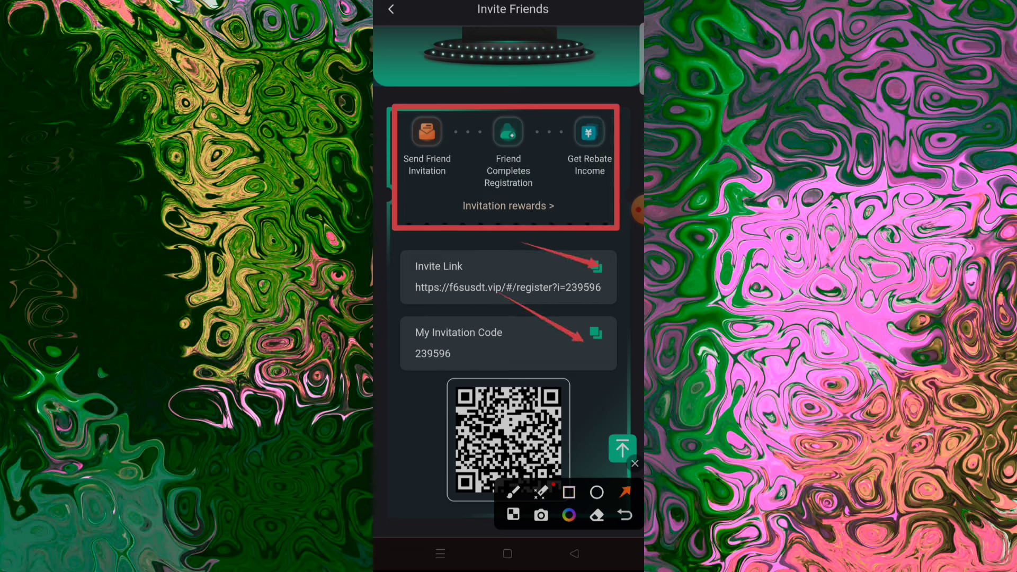
click(595, 266)
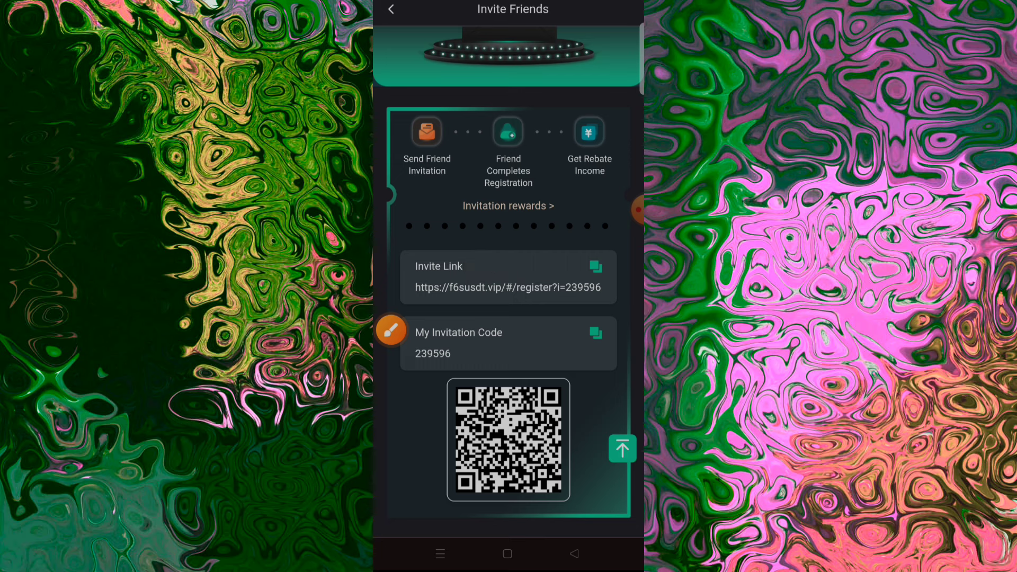
click(508, 205)
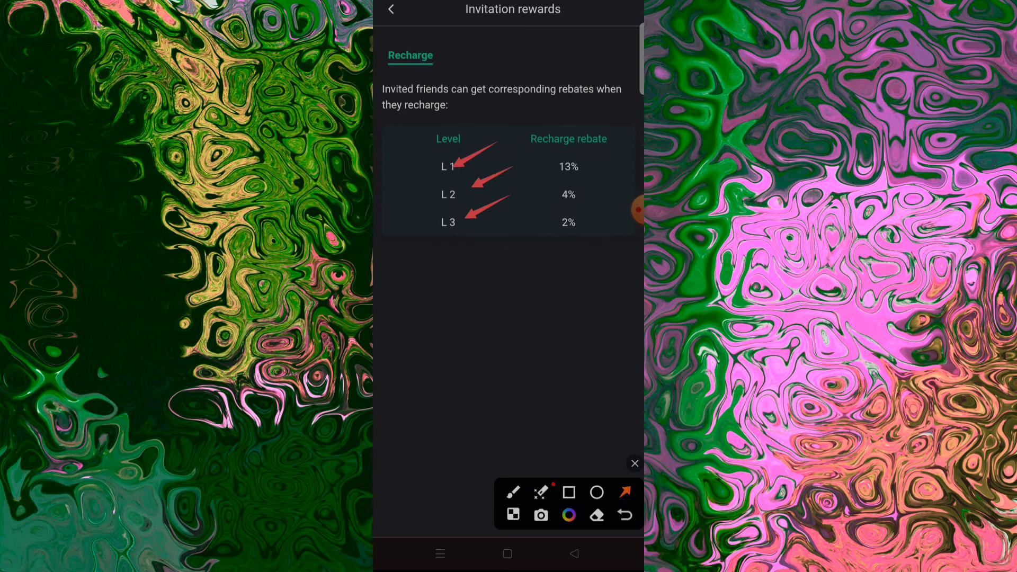
click(625, 208)
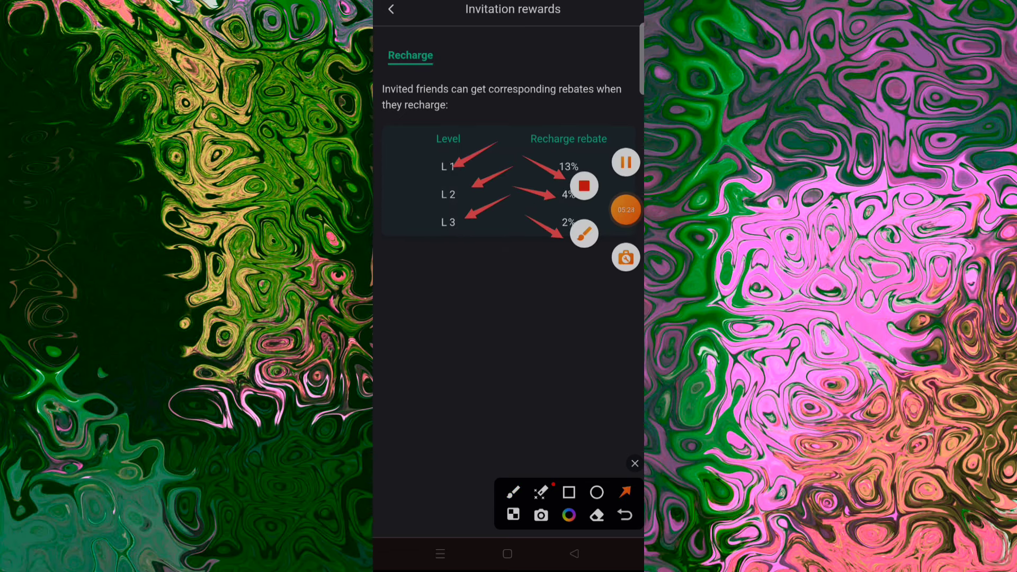